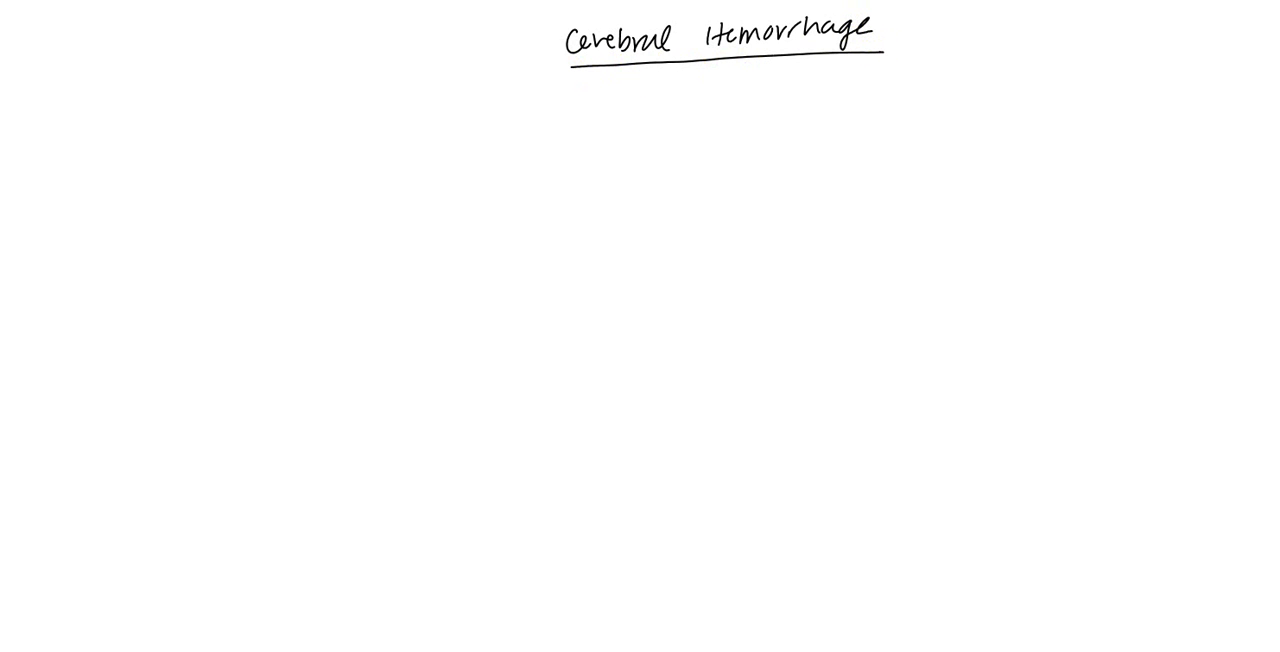
Write the numbered list: Epidural, Subdural, Subarachnoid and Intracerebral hemorrhage.
type("Epidural hemmorhage")
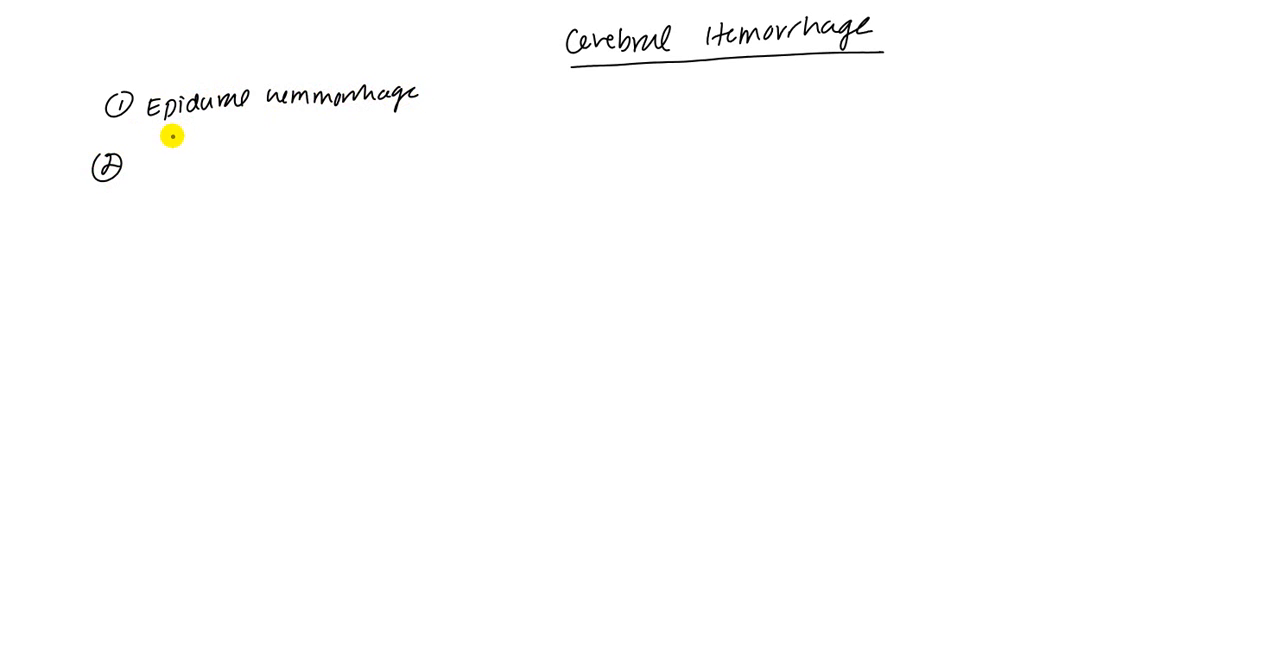
type("Suba")
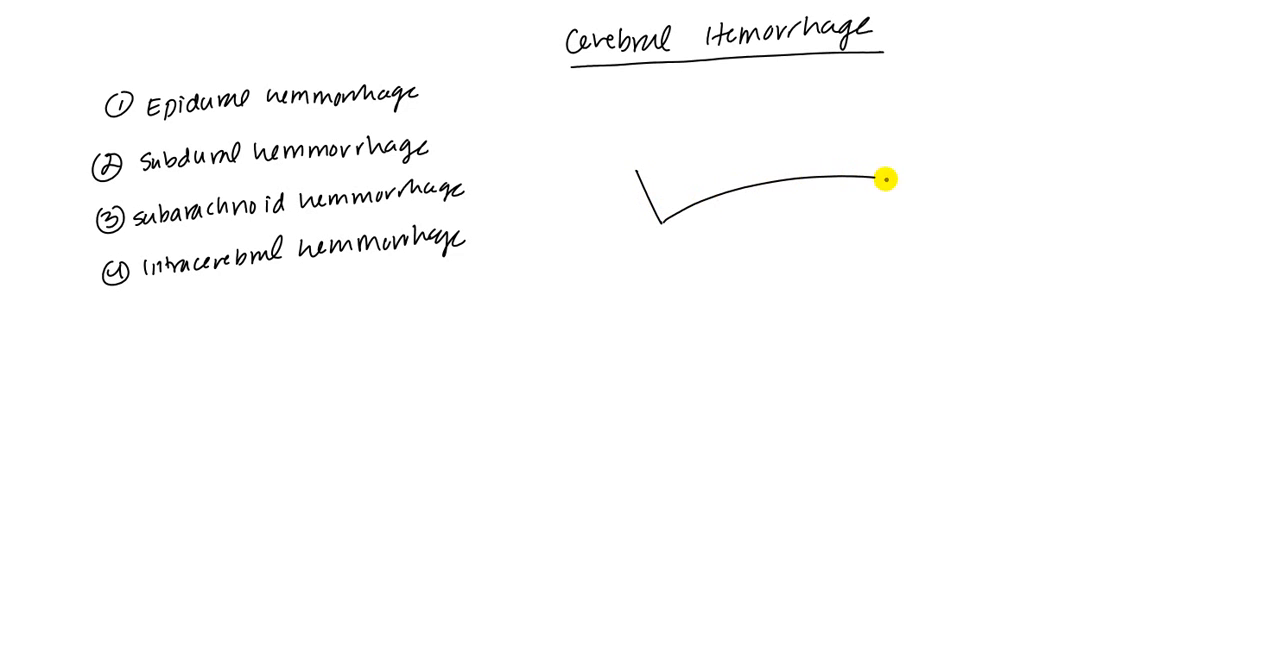
Draw a curved outline stroke to the right of the hemorrhage list.
left_click_drag(885, 178, 635, 180)
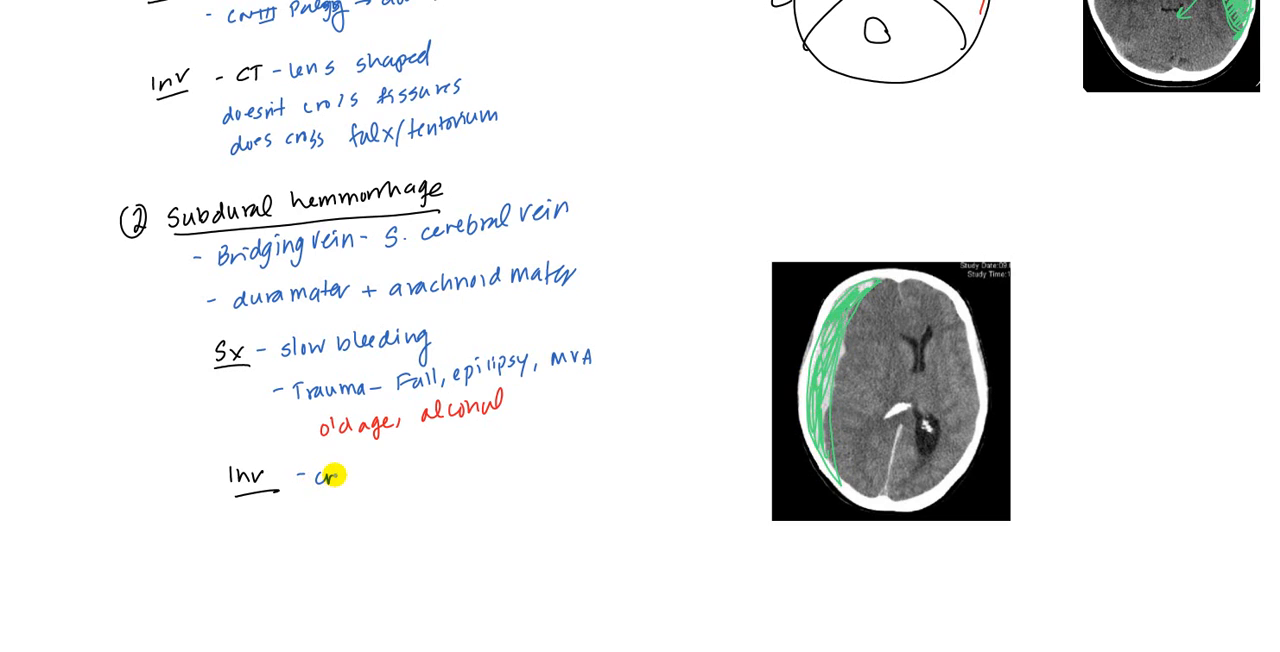
Handwrite '- crescent' and '- crosses fissures / not cross falx/tentorium' beside Inv.
type("crescent")
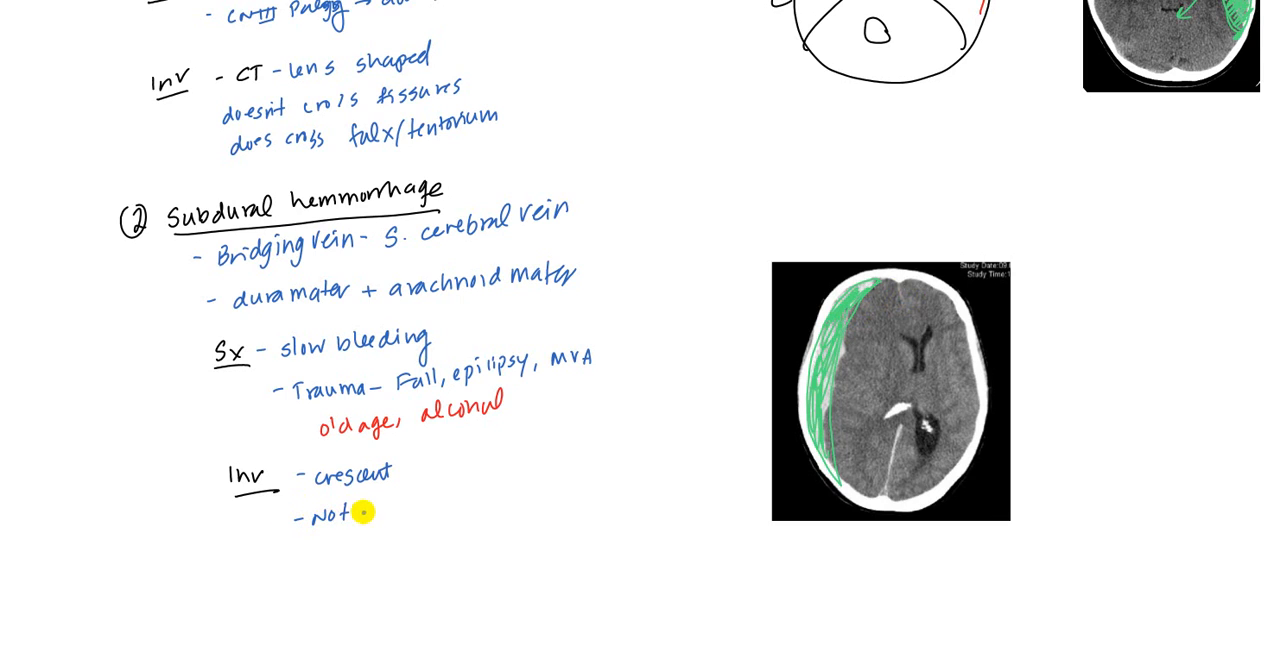
type("stopp")
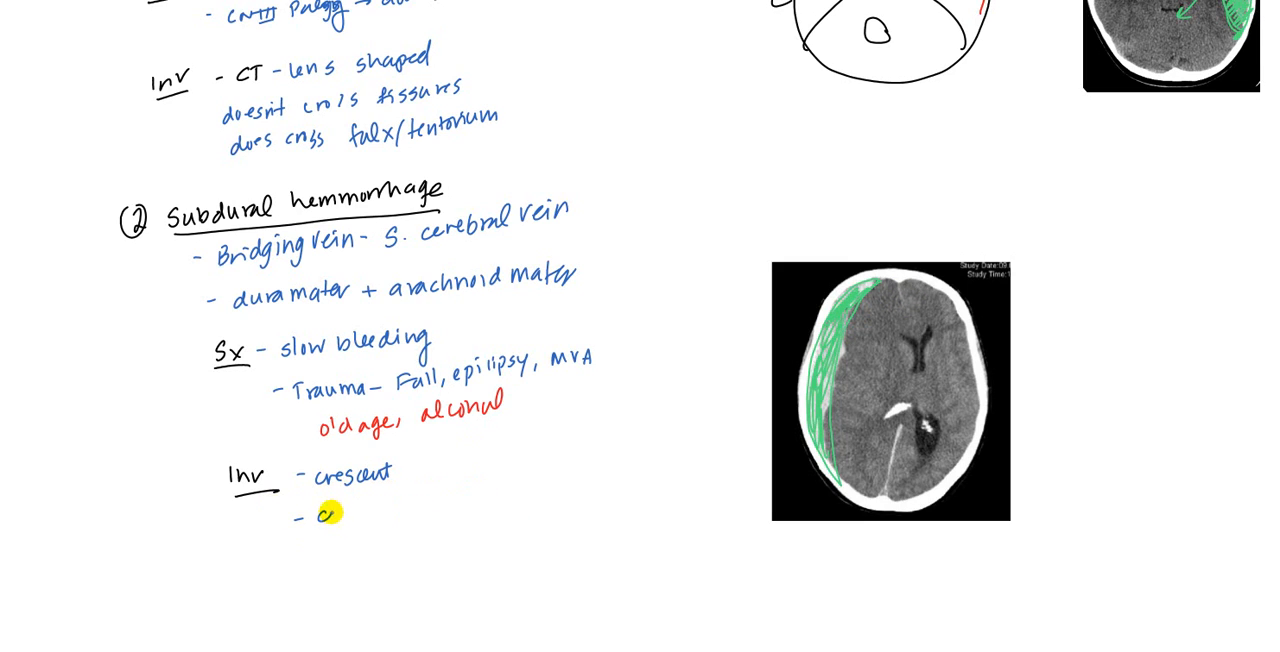
type("crosses")
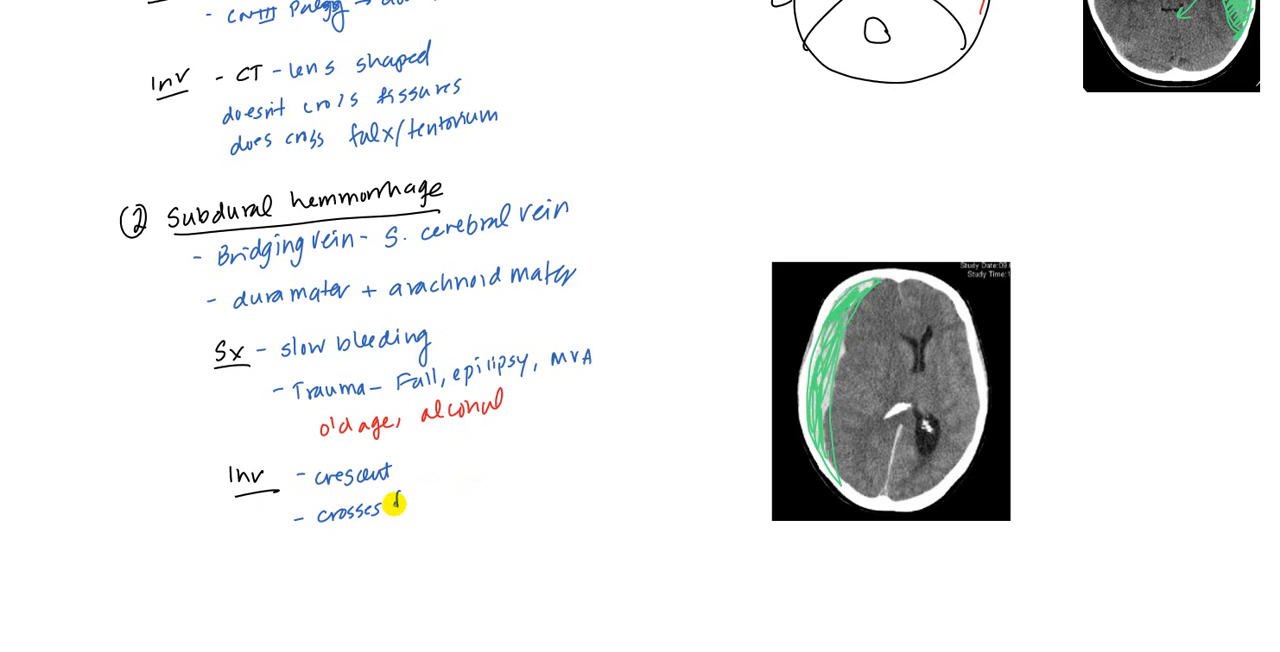
type("fissures / not cross falx/tentorium")
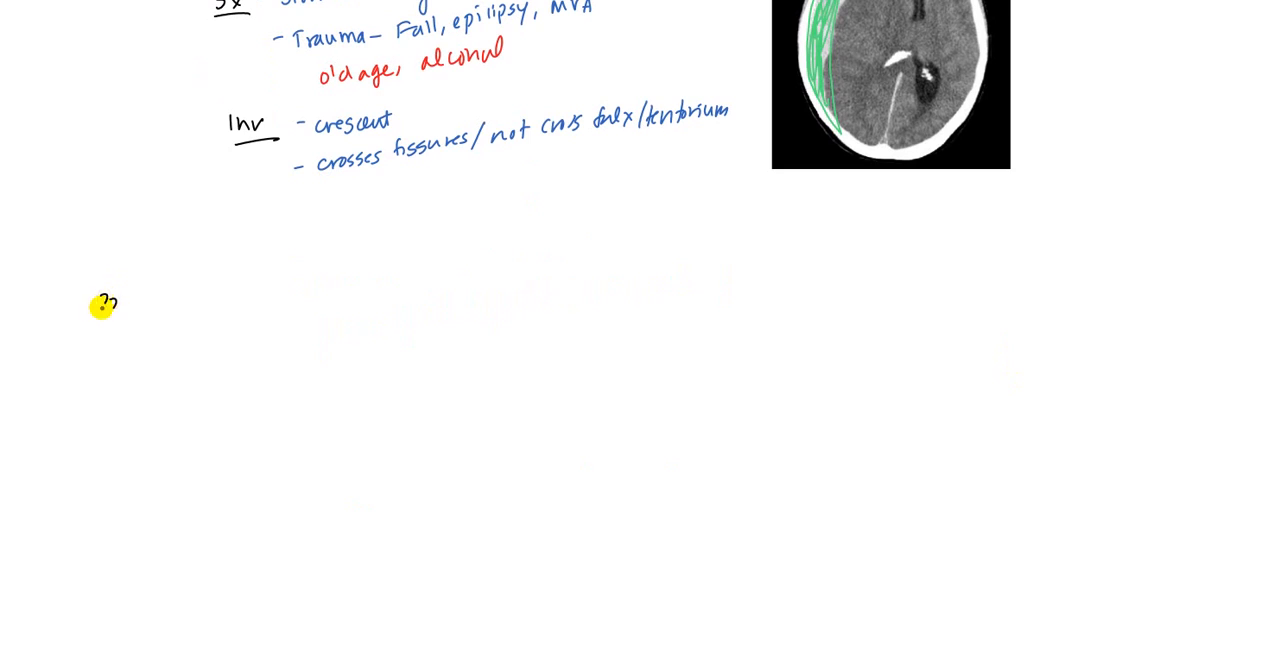
Write the heading '③ subarachnoid hemmorhage' below the subdural section.
type("subo")
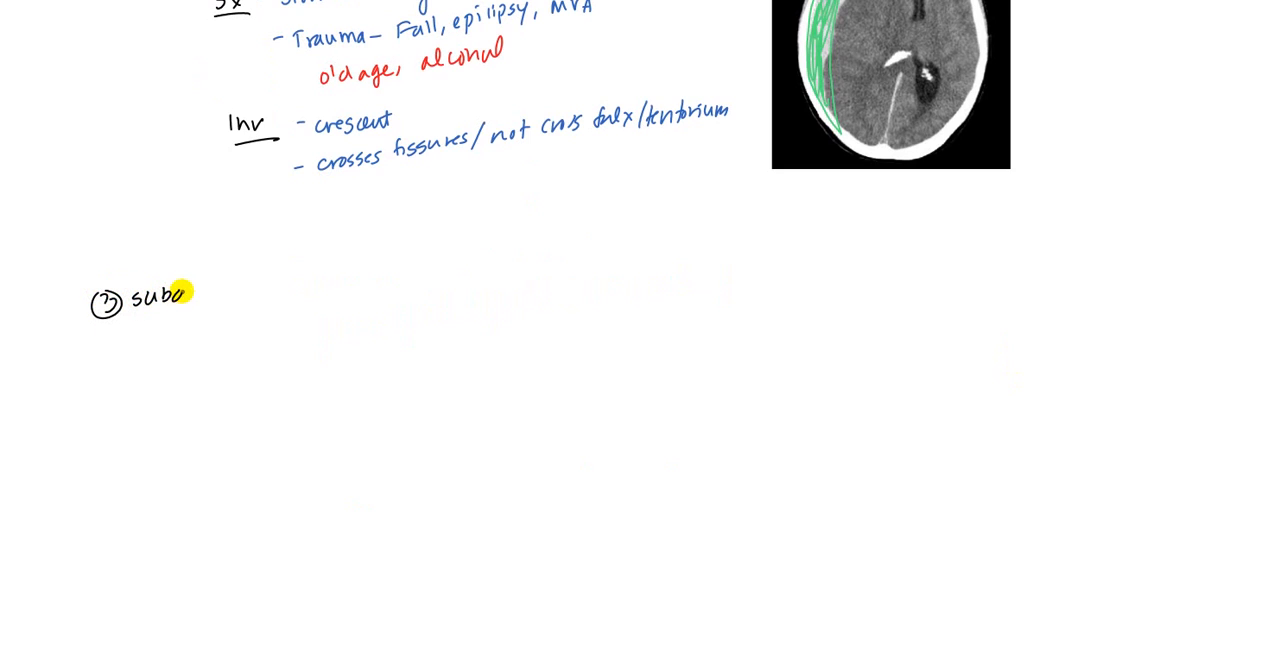
type("arachnoid")
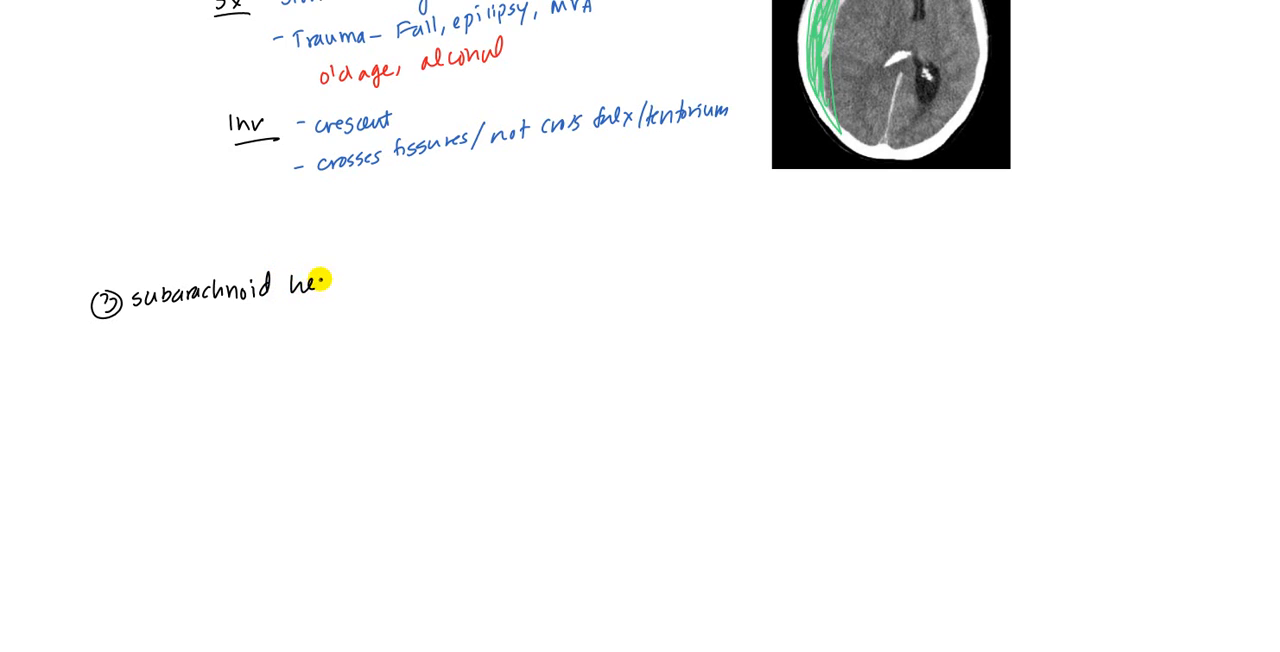
type("hemmorhage")
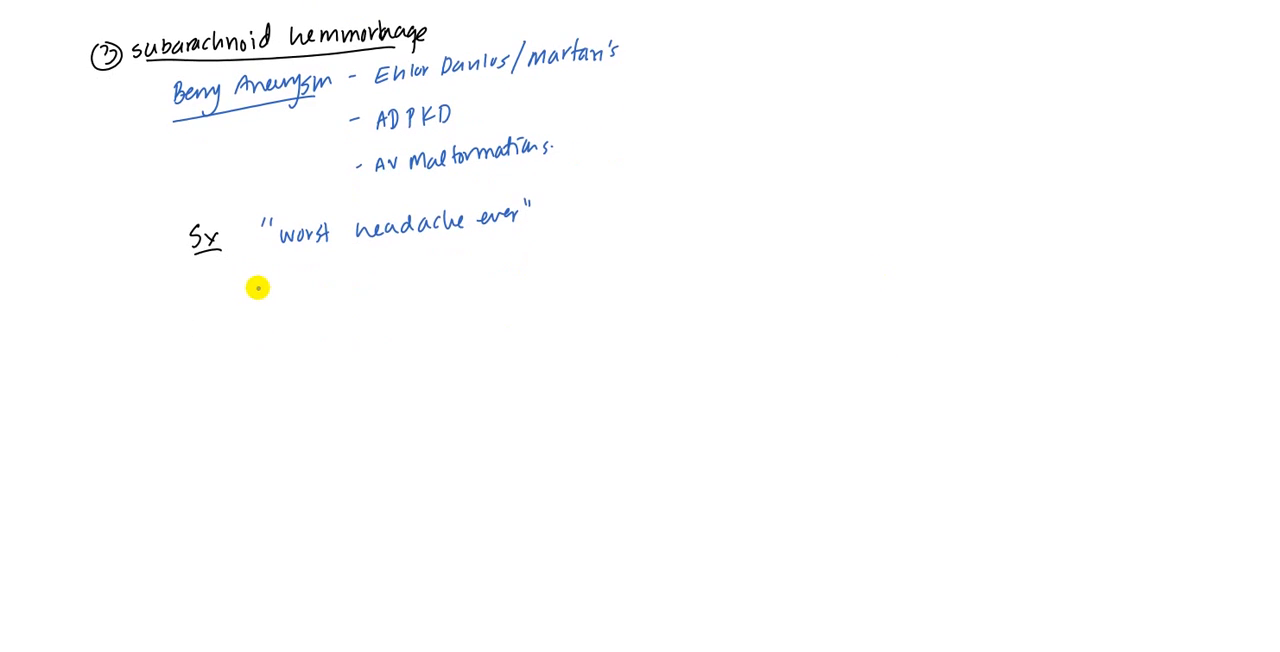
Write 'vasospasm →' in blue beneath the 'worst headache ever' line.
type("vasospasm → no")
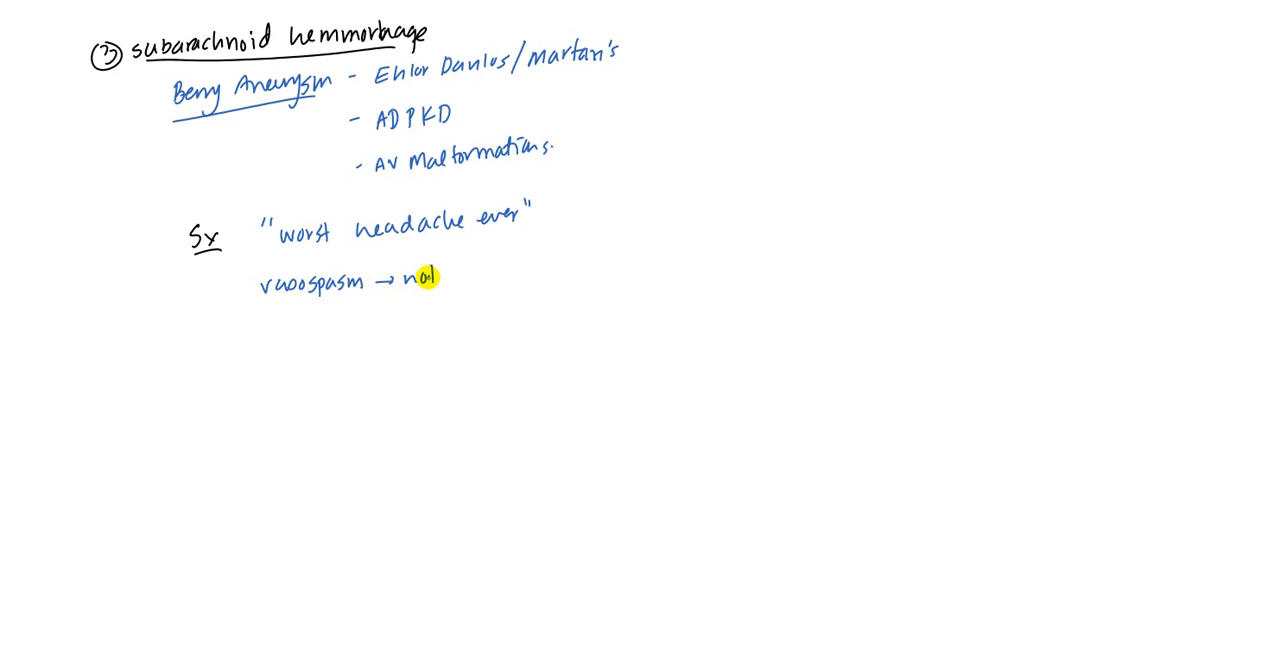
type("a")
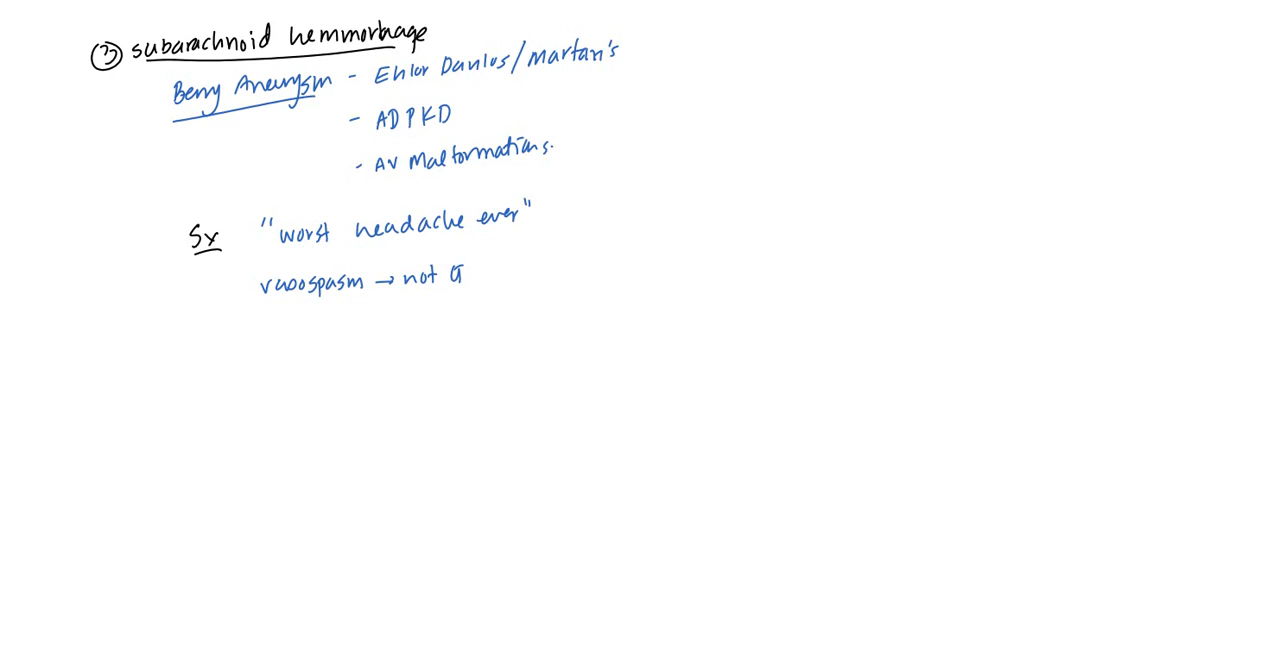
Switch to red ink and write 'Nimedipine' beside the vasospasm line.
key("Alt")
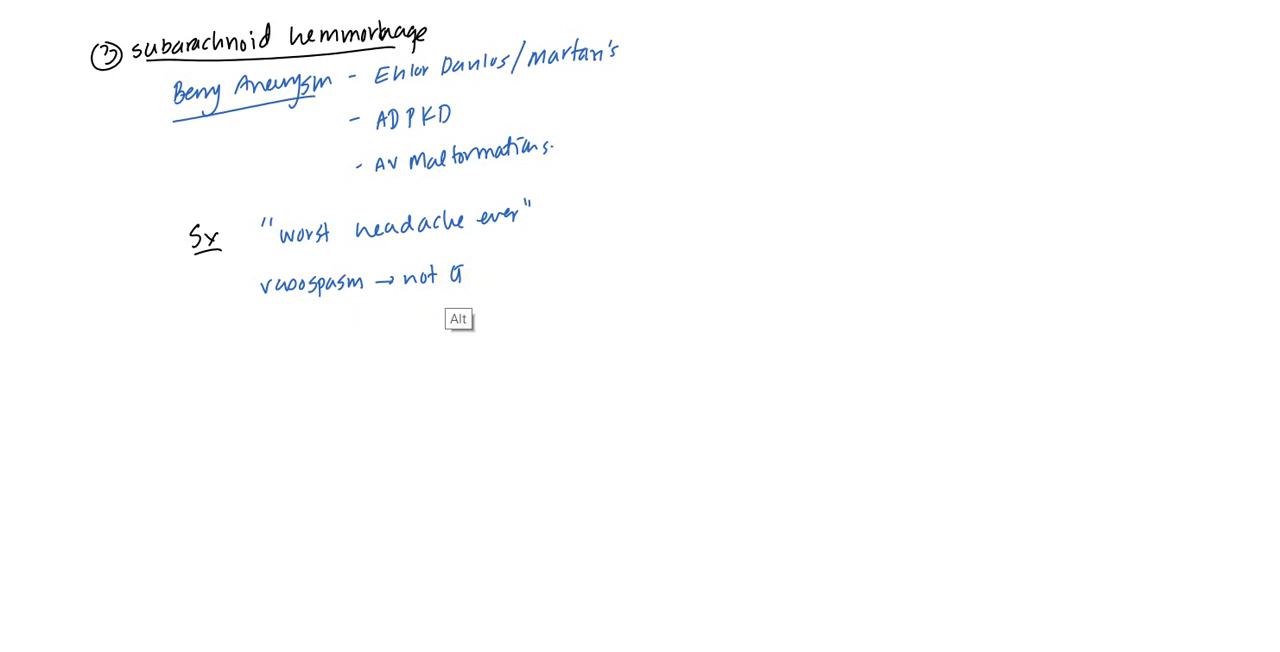
type("Ni")
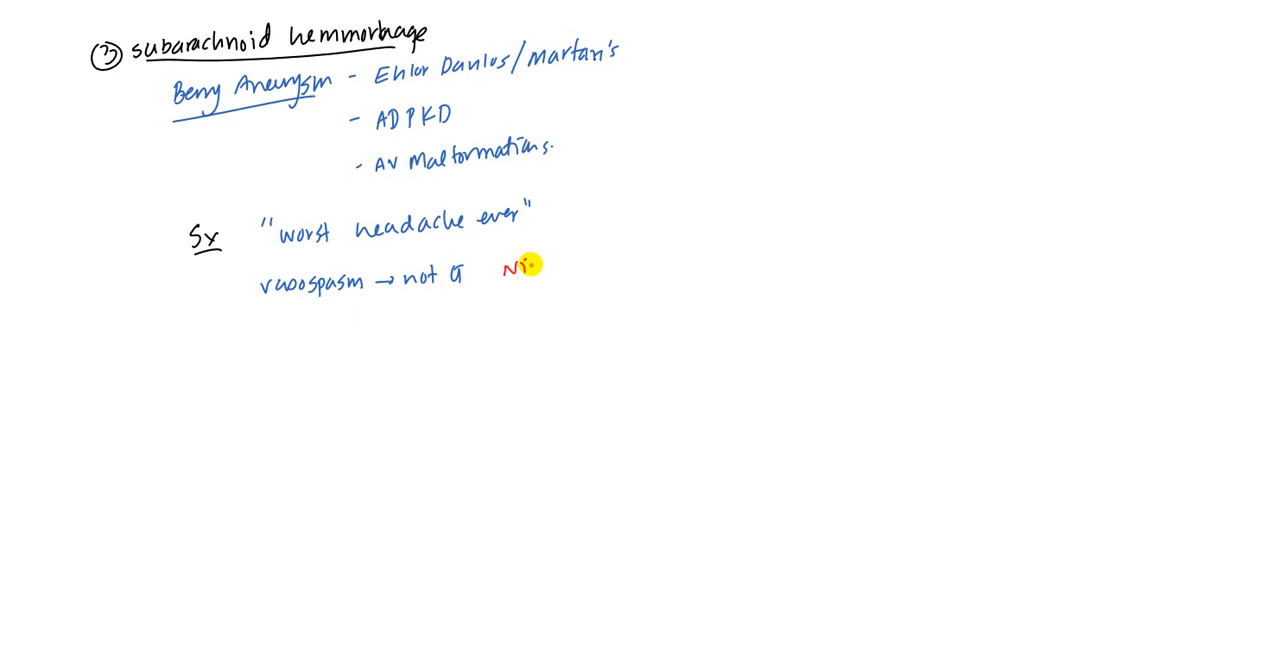
type("Nimedipine")
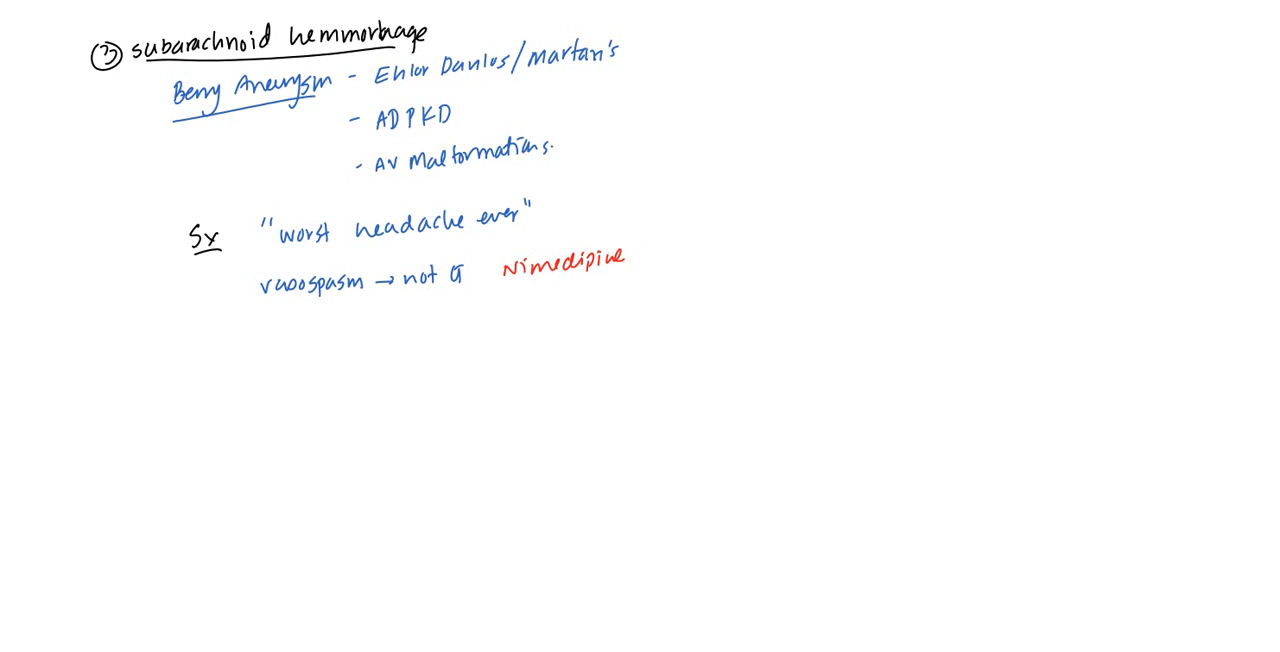